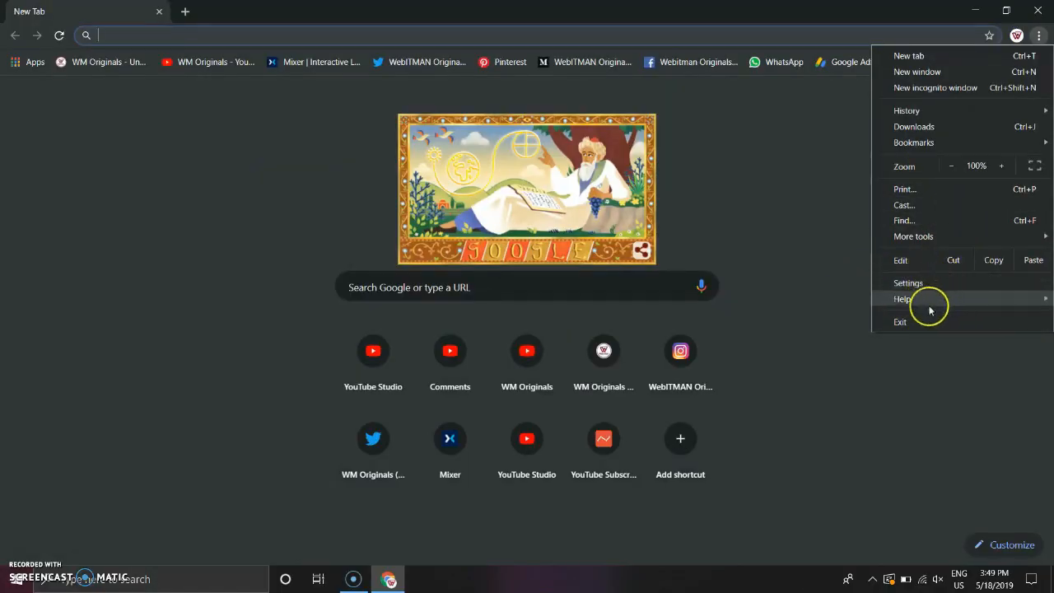
View About Google Chrome and select the version number 74.0.3729.157 (64-bit)
left_click(903, 299)
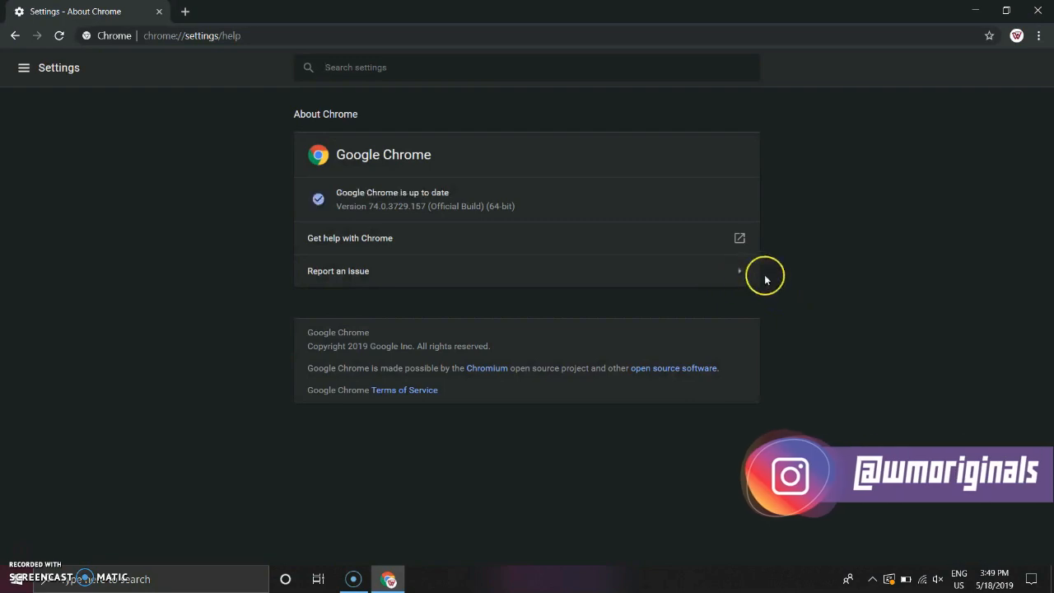
double_click(387, 206)
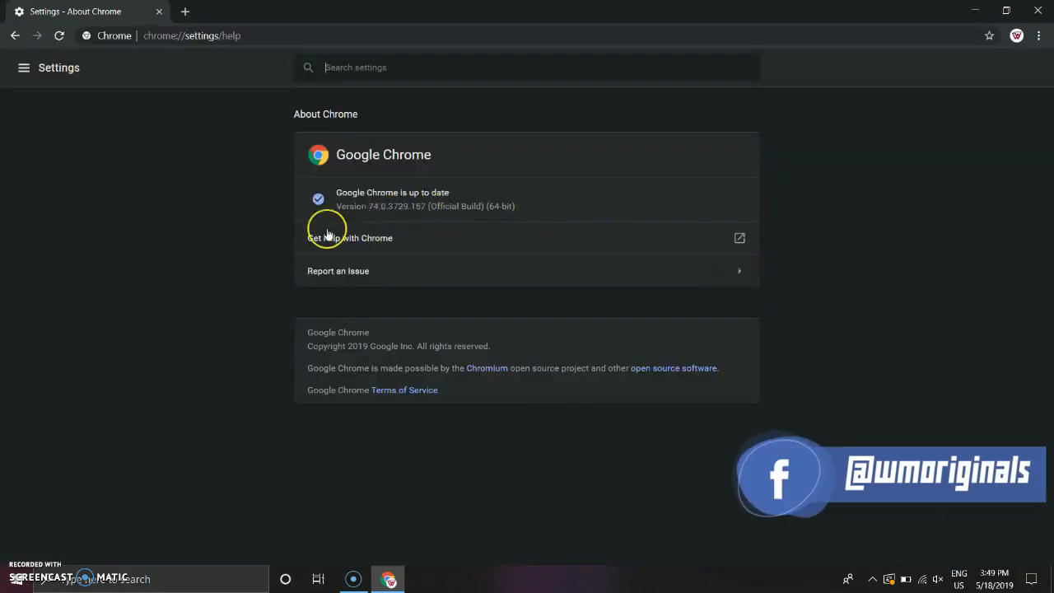
double_click(398, 206)
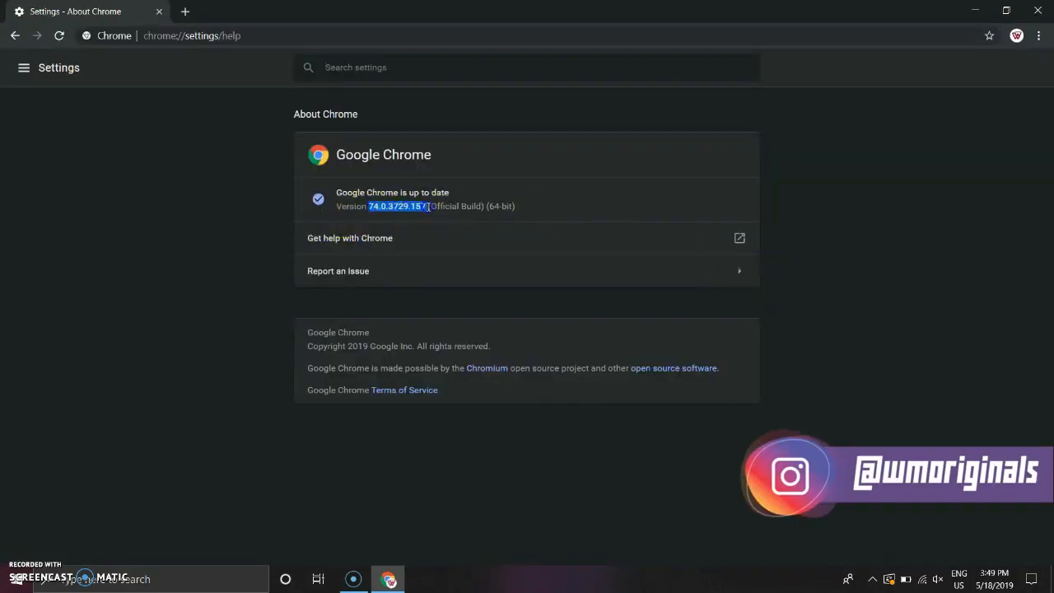
mouse_move(837, 230)
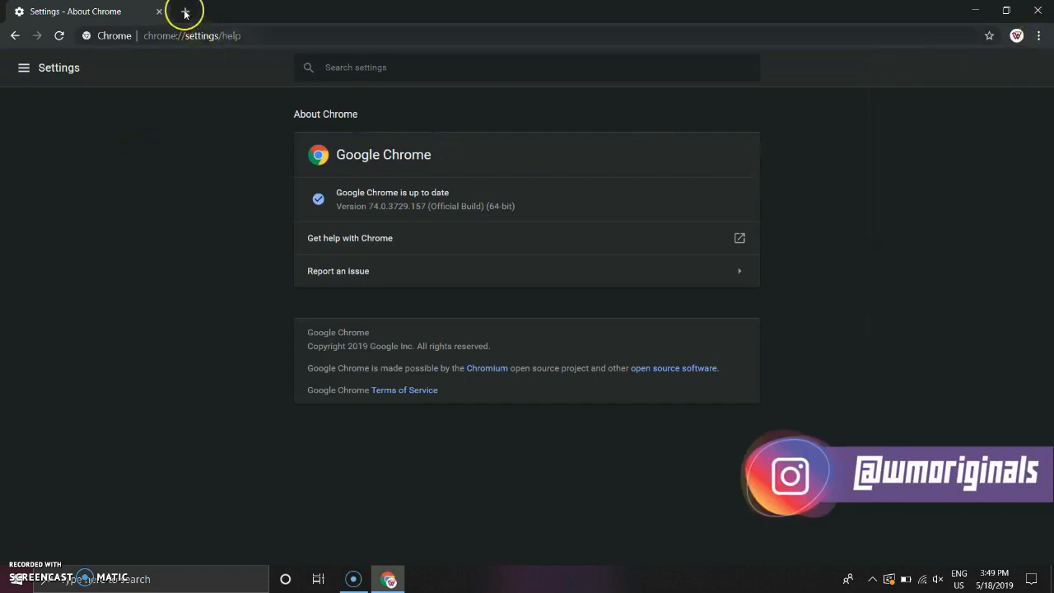
Set Personalization > Colors to Light mode and minimize Settings to the desktop
left_click(15, 580)
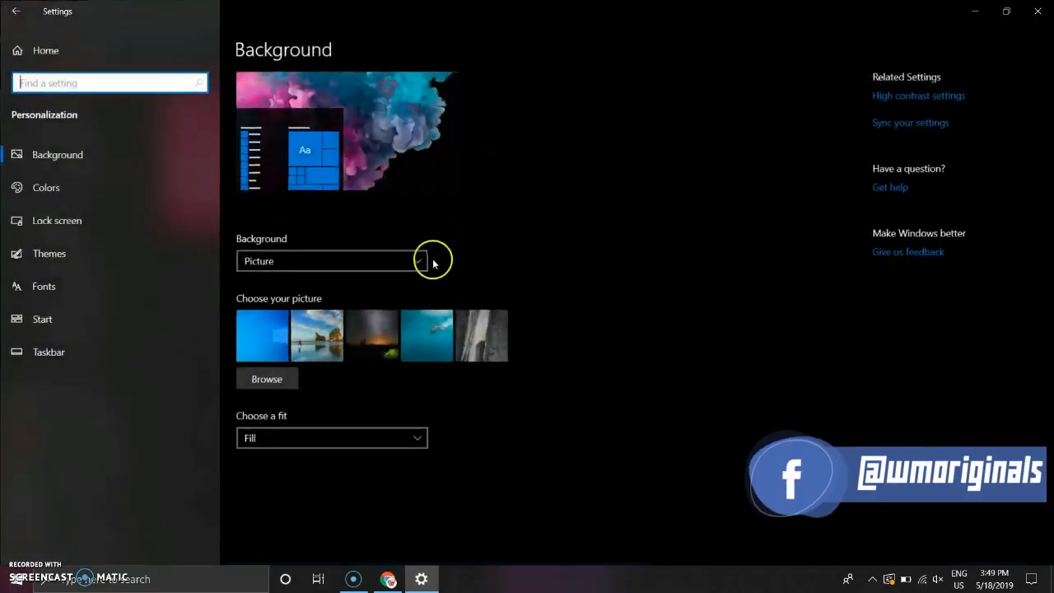
left_click(46, 188)
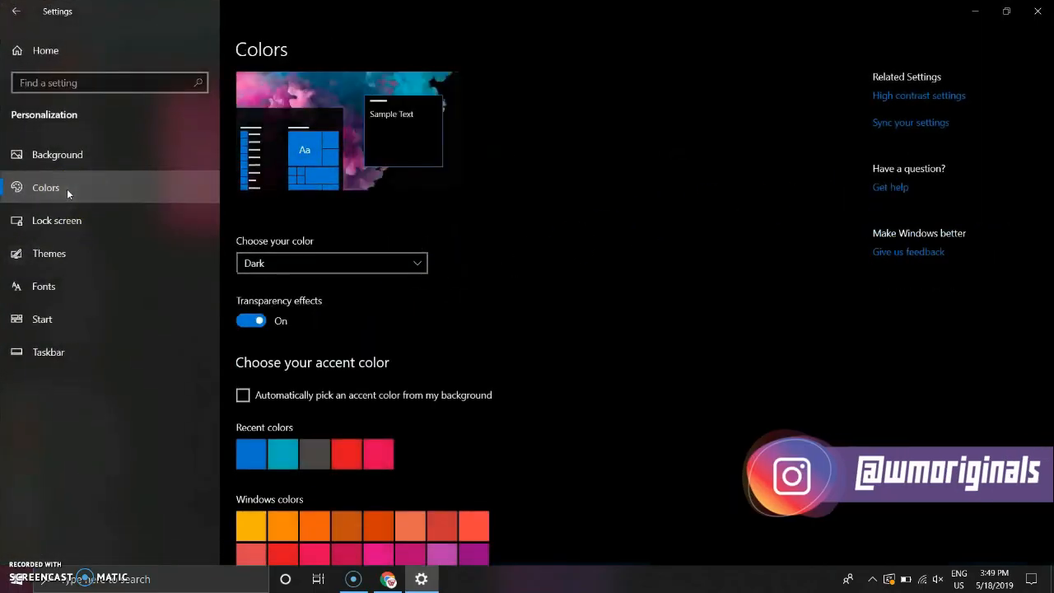
left_click(333, 264)
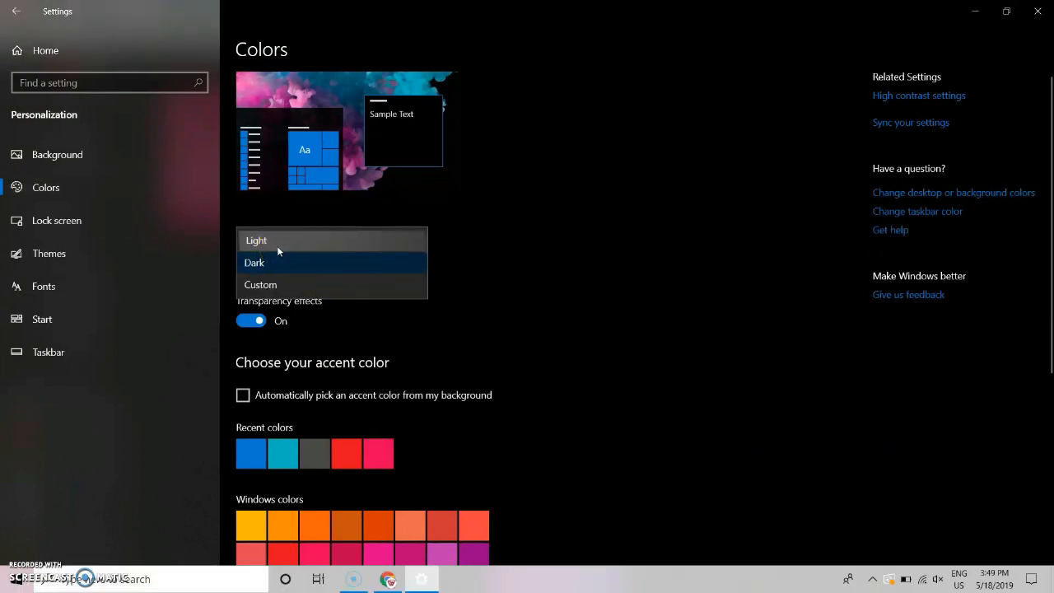
mouse_move(614, 287)
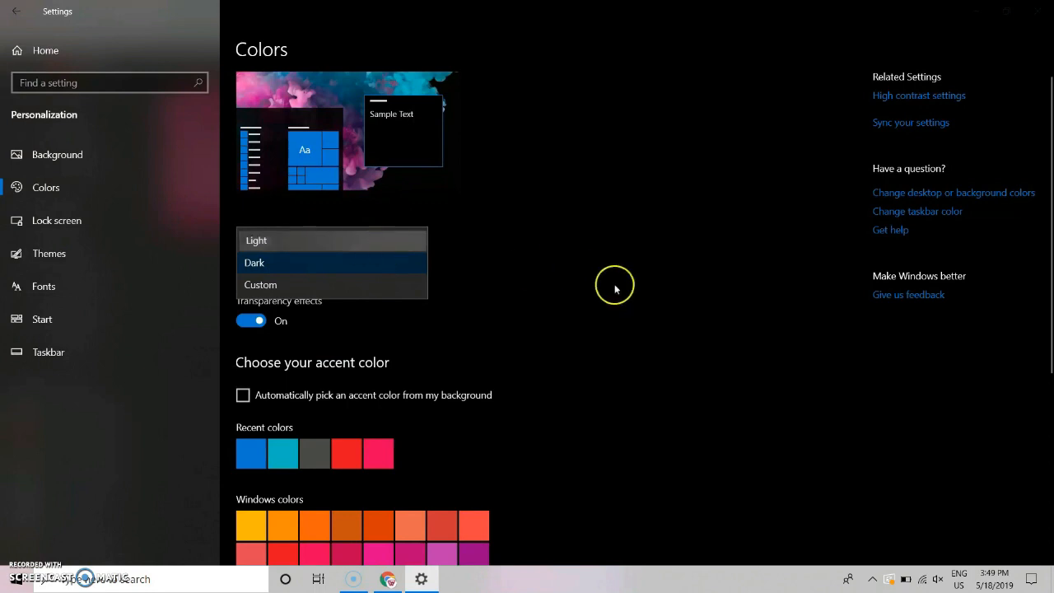
left_click(257, 240)
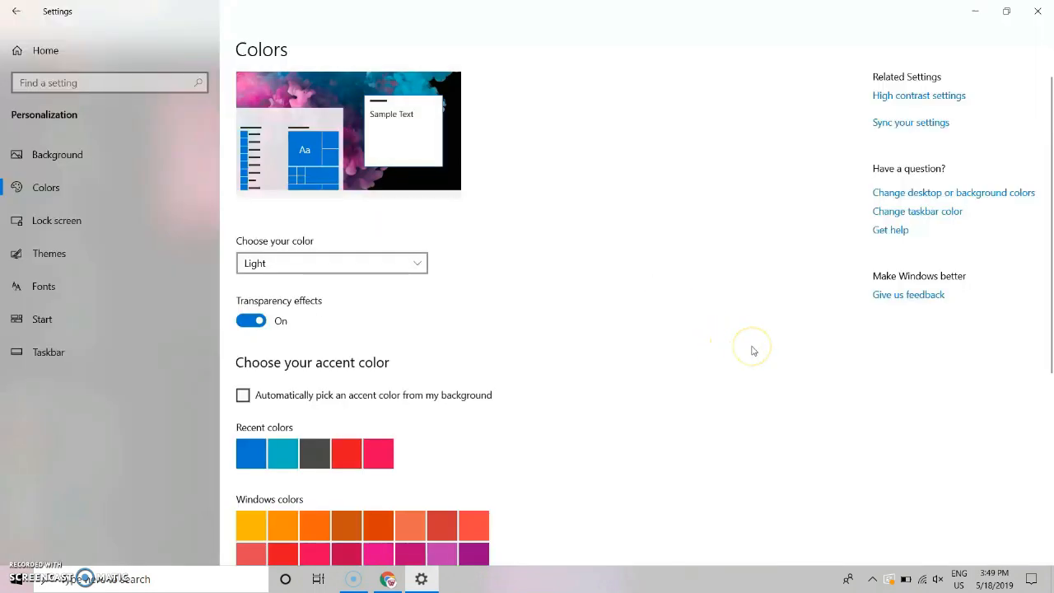
mouse_move(975, 17)
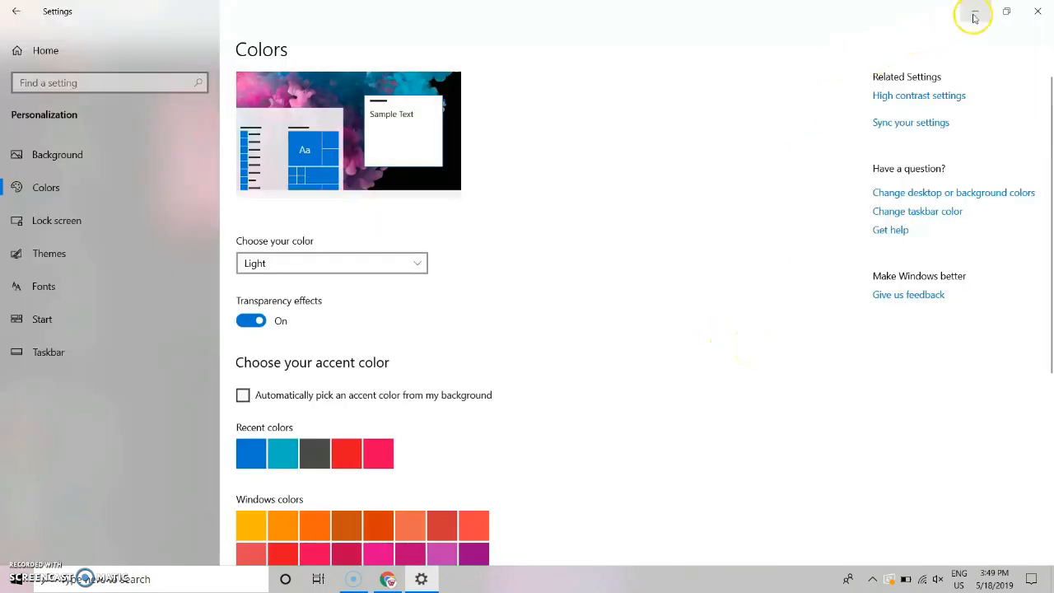
left_click(972, 13)
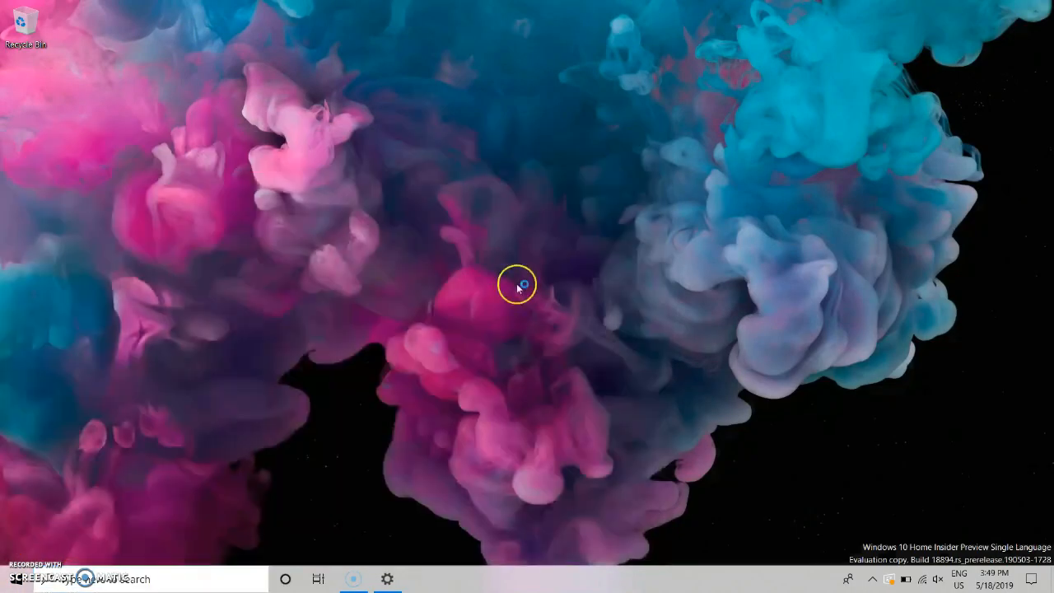
Restore Chrome from the taskbar and show About Google Chrome in light colours
left_click(422, 580)
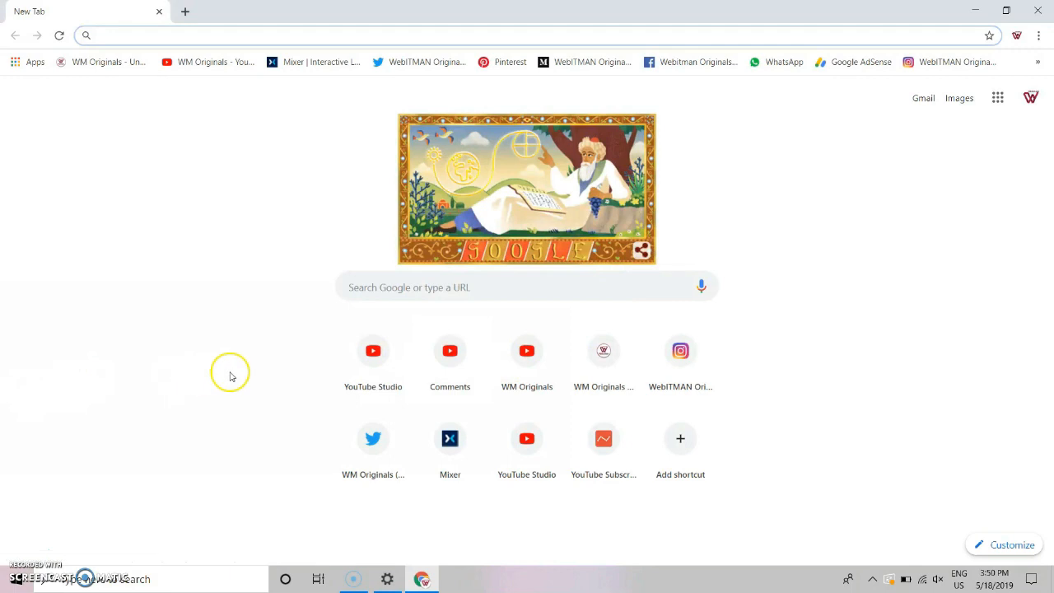
left_click(1038, 37)
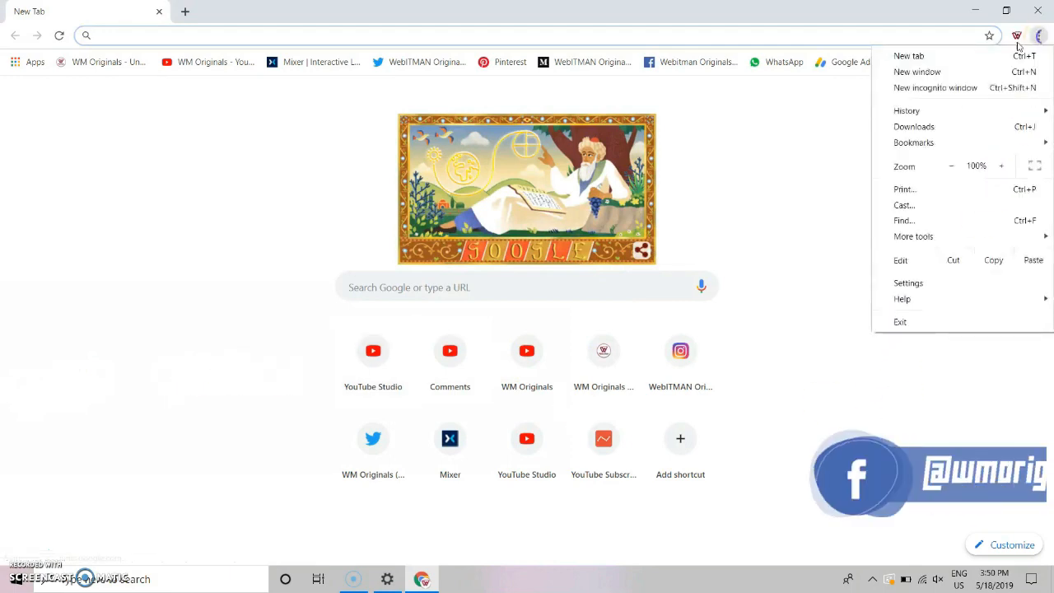
mouse_move(922, 299)
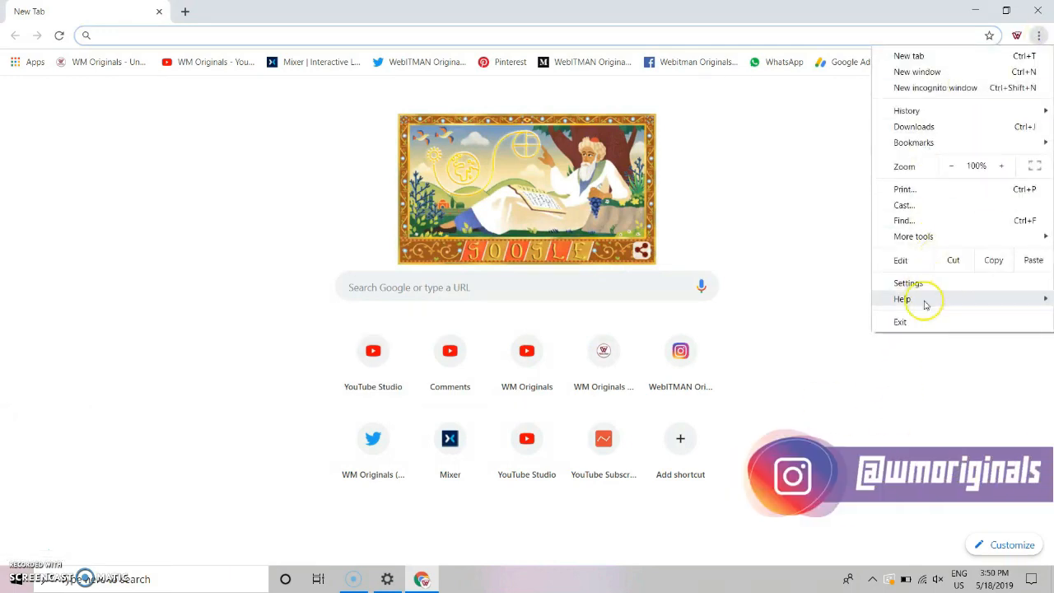
left_click(903, 298)
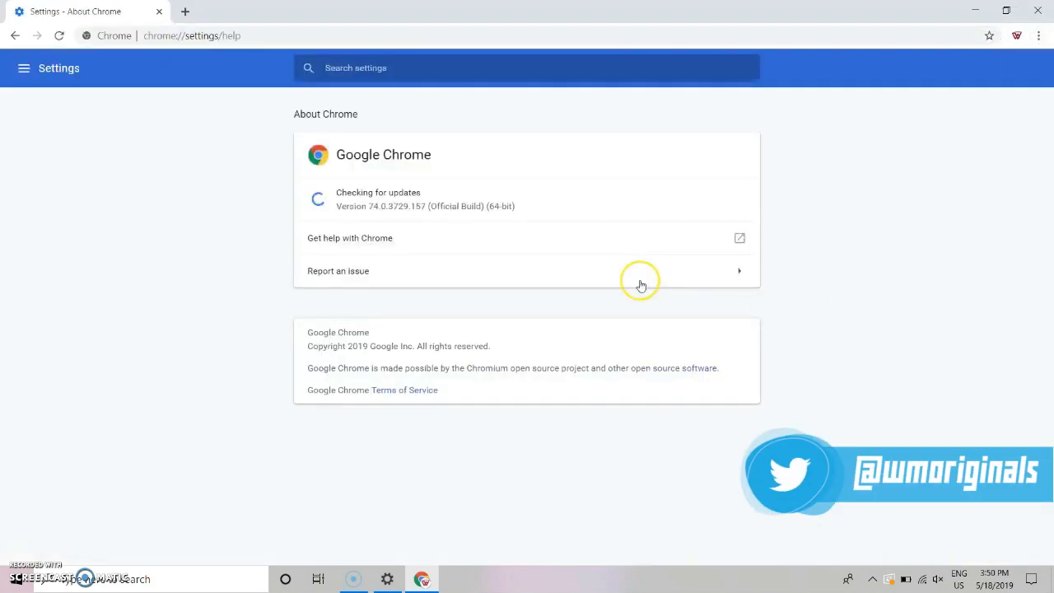
mouse_move(229, 193)
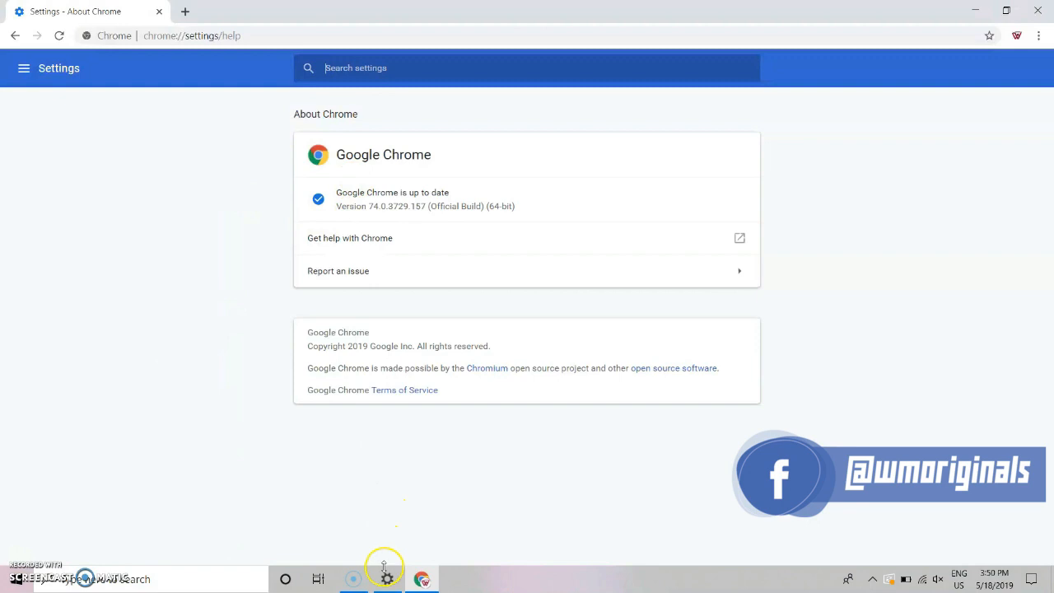
Launch Settings from Start, maximize it, and set Personalization > Colors back to Dark
left_click(286, 580)
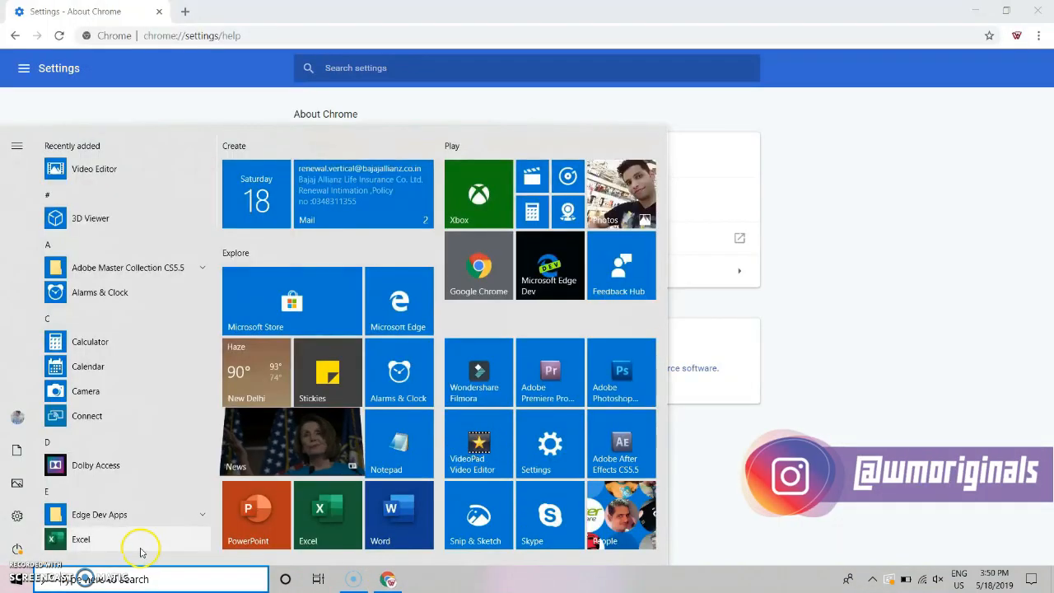
left_click(551, 445)
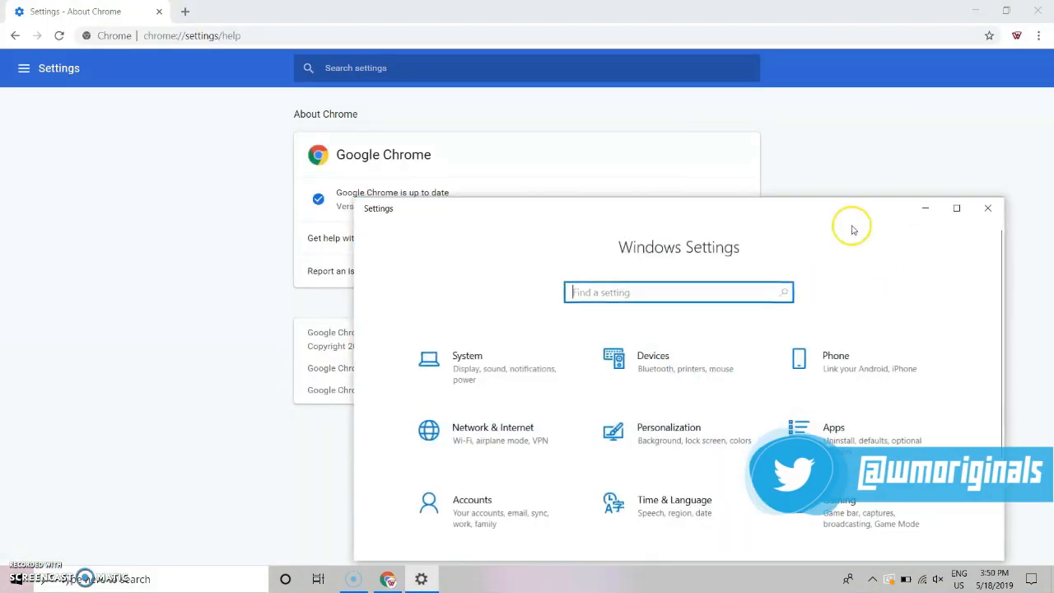
left_click(955, 208)
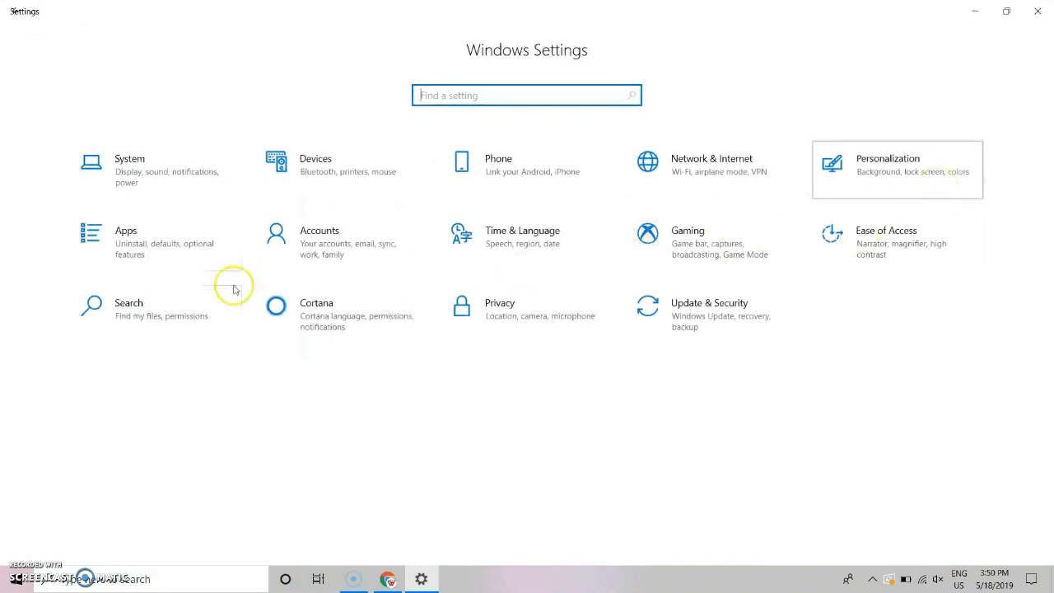
left_click(888, 165)
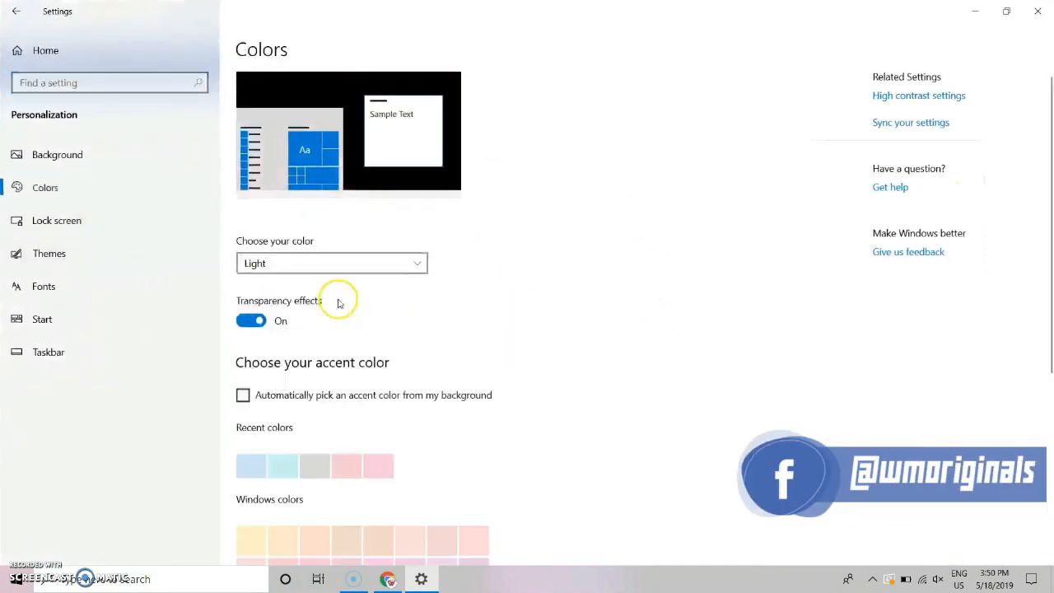
left_click(331, 264)
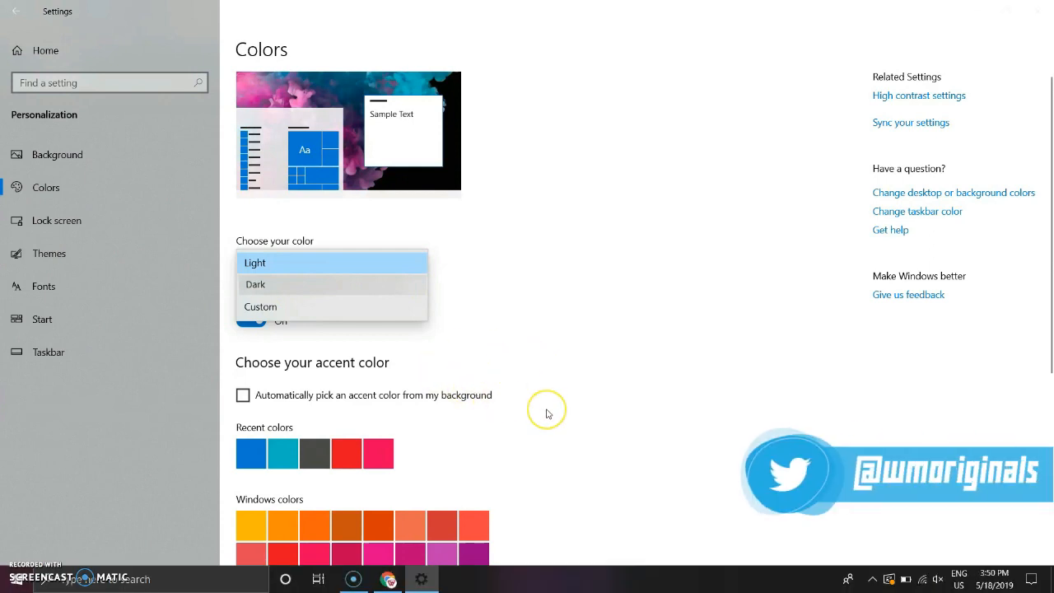
left_click(255, 284)
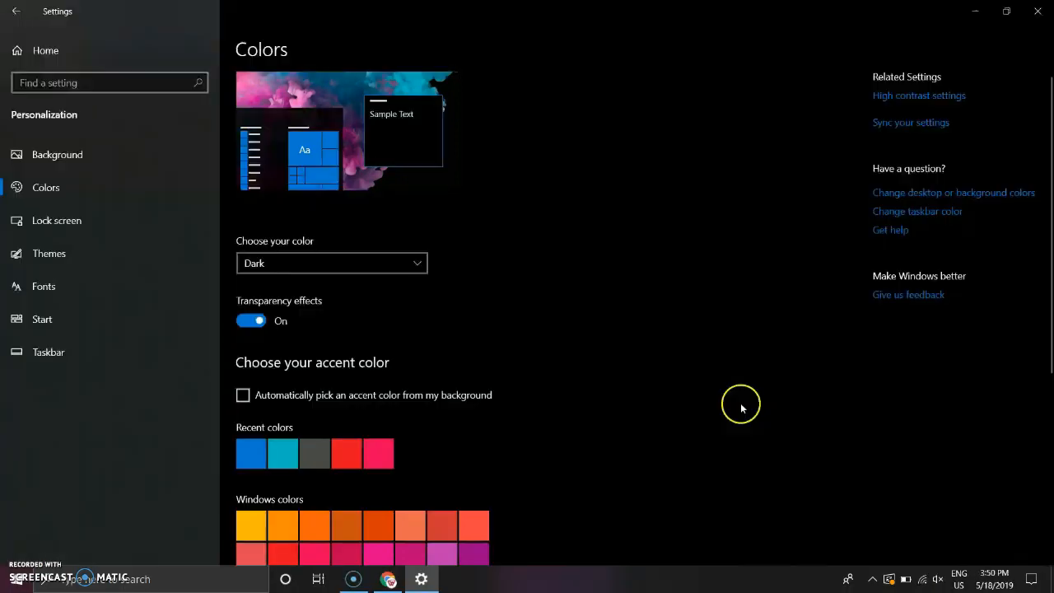
left_click(389, 580)
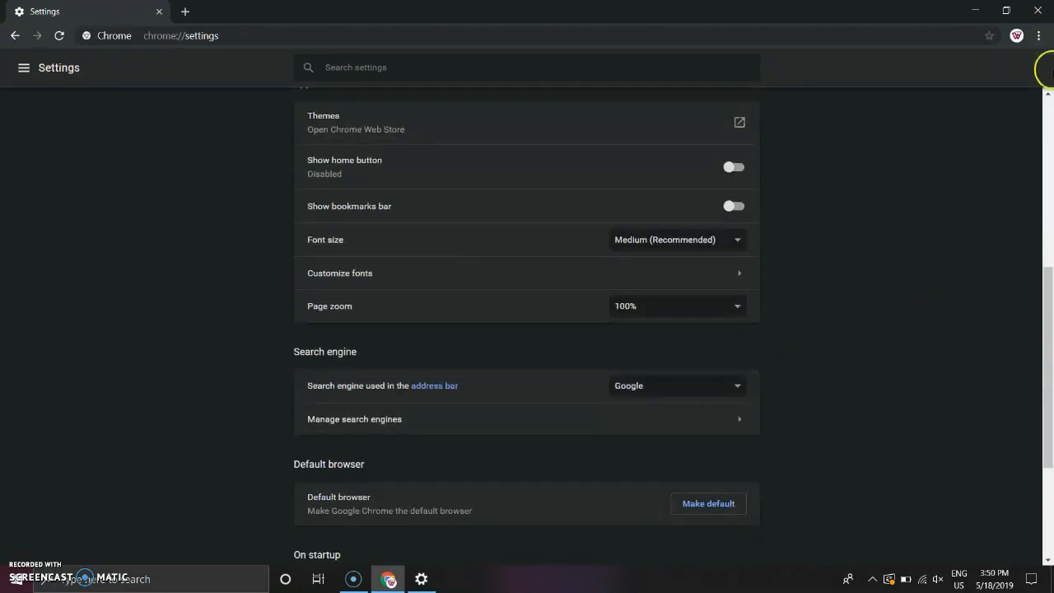
left_click(421, 580)
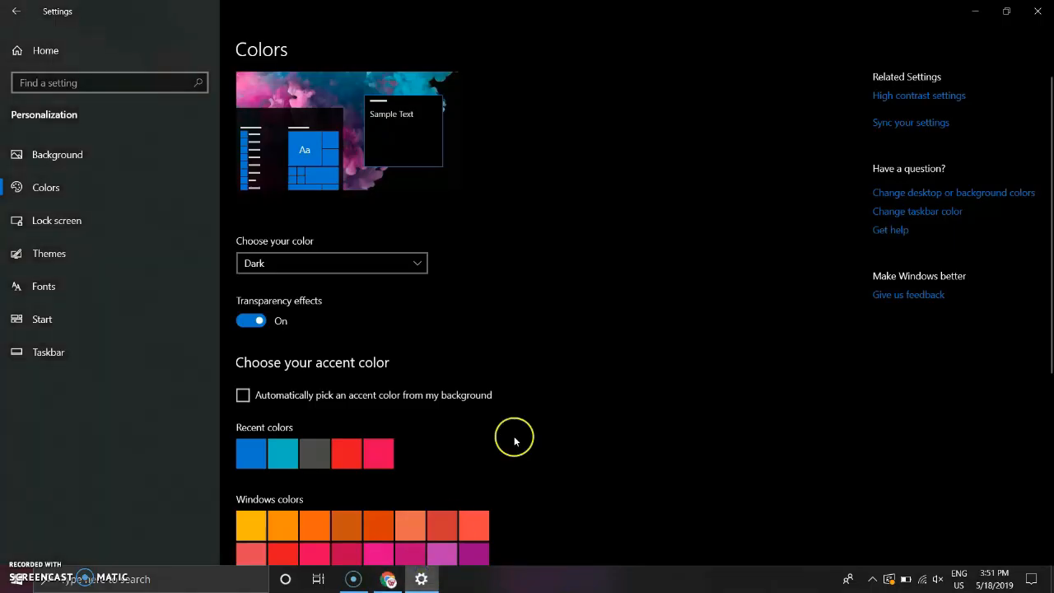
scroll("down", 3)
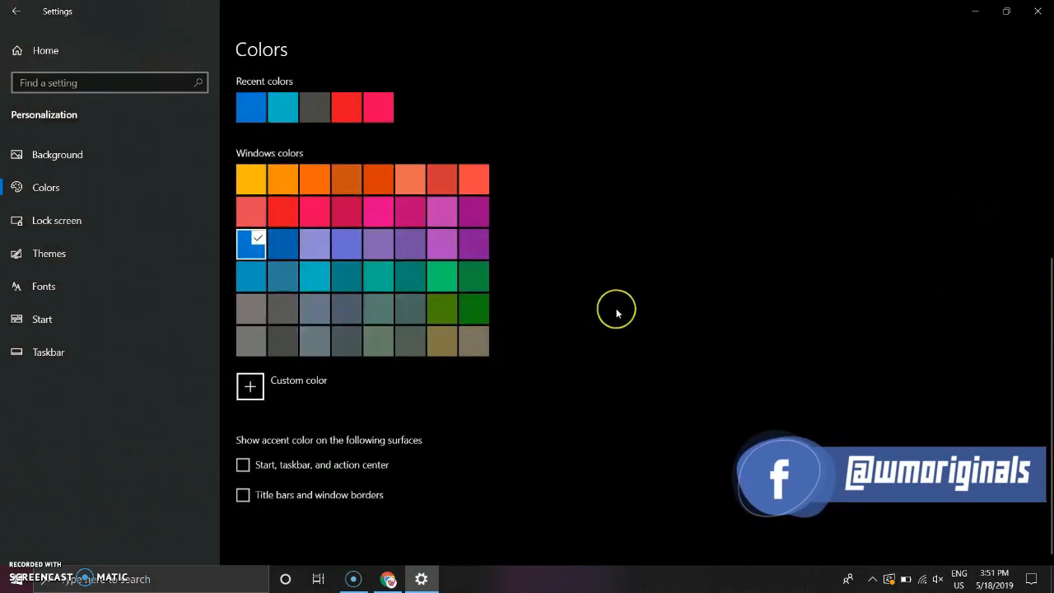